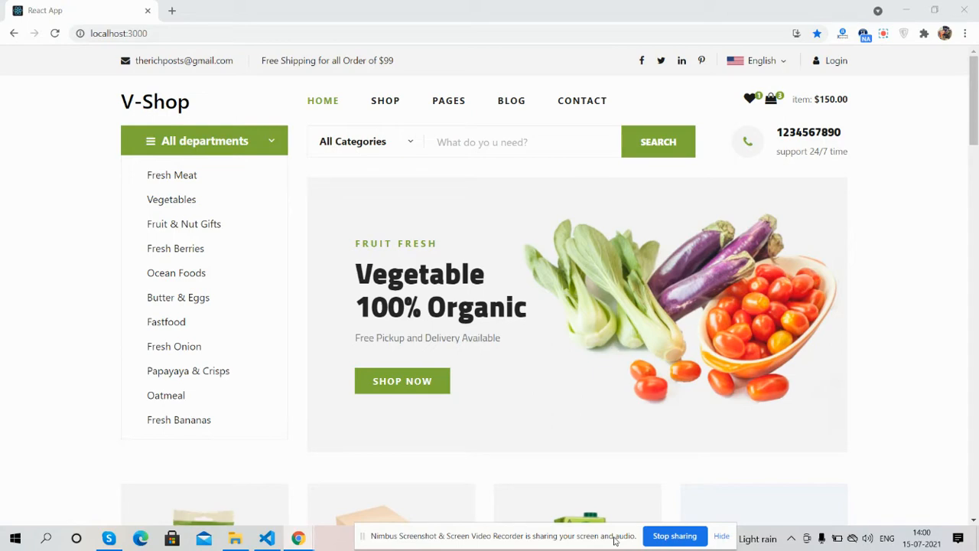
mouse_move(900, 188)
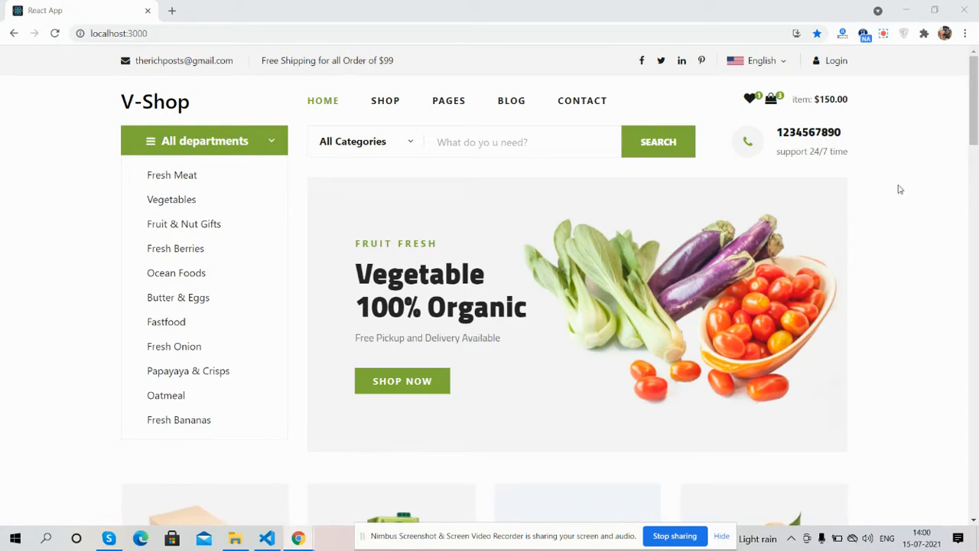
Step: Browse the V-Shop homepage, then collapse the All departments category list
scroll("down", 3)
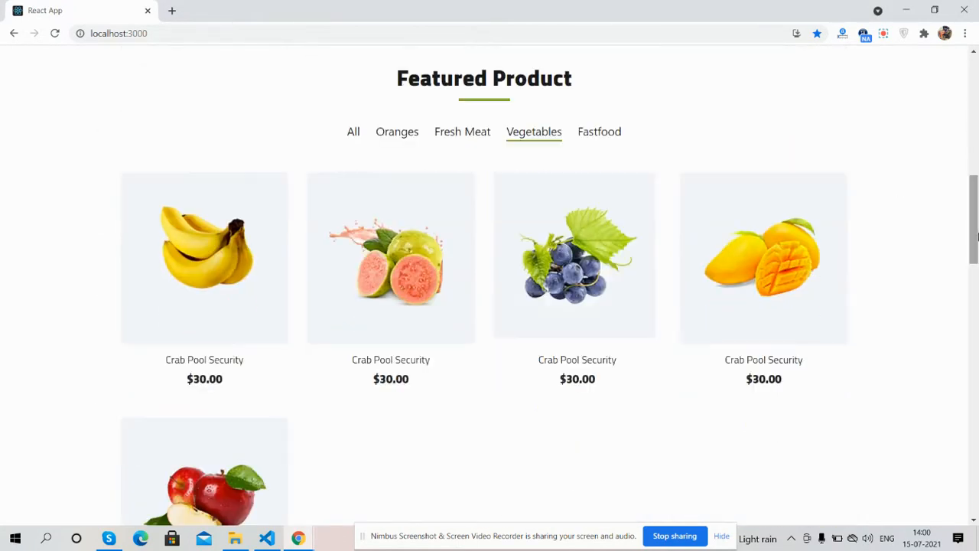
scroll("down", 3)
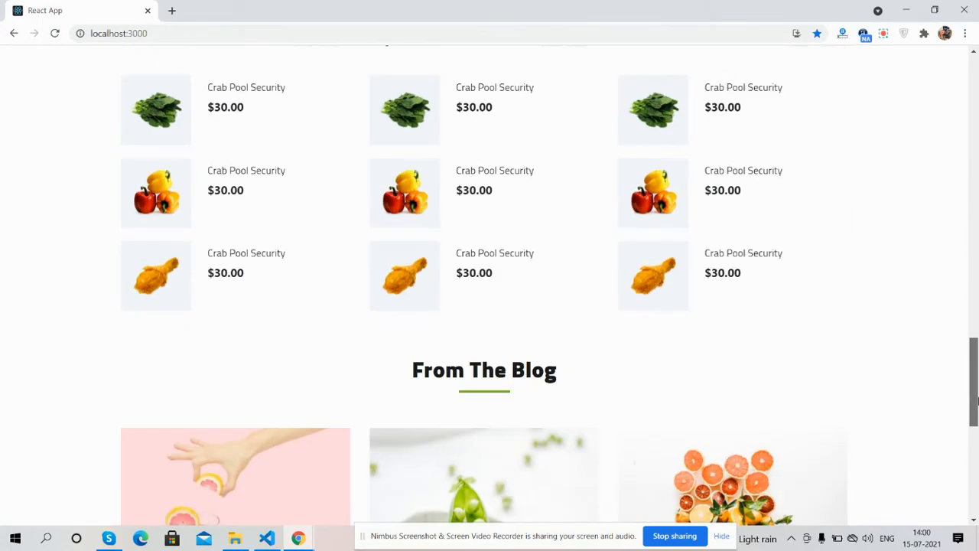
scroll("down", 3)
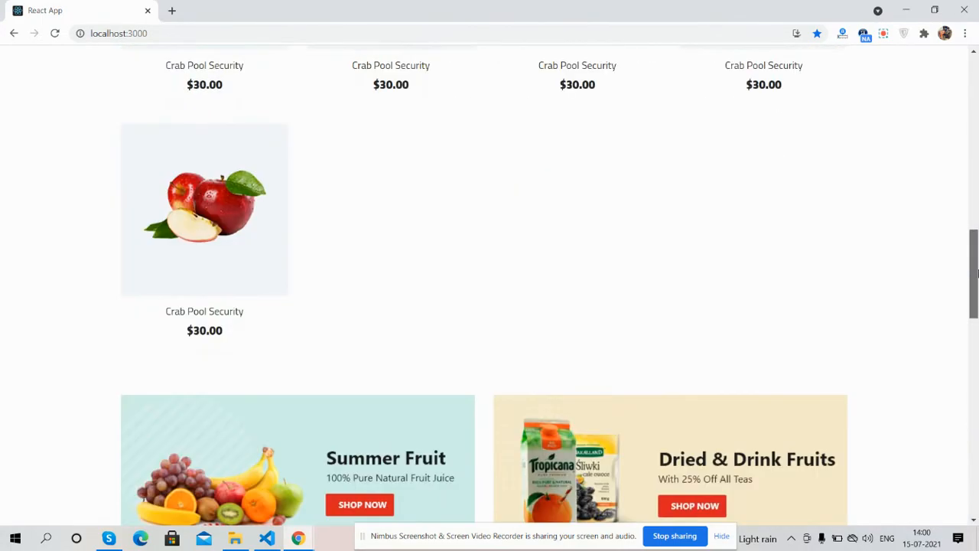
scroll("up", 3)
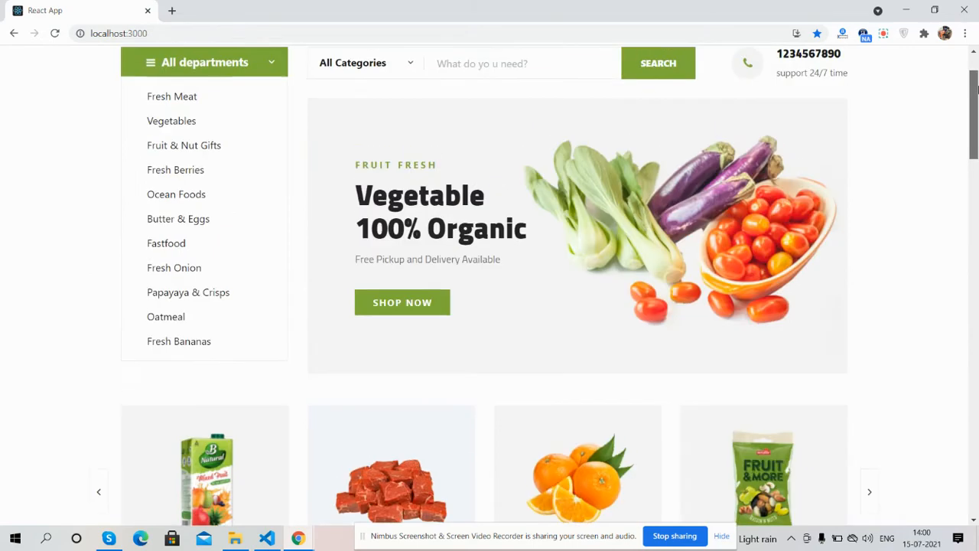
scroll("up", 3)
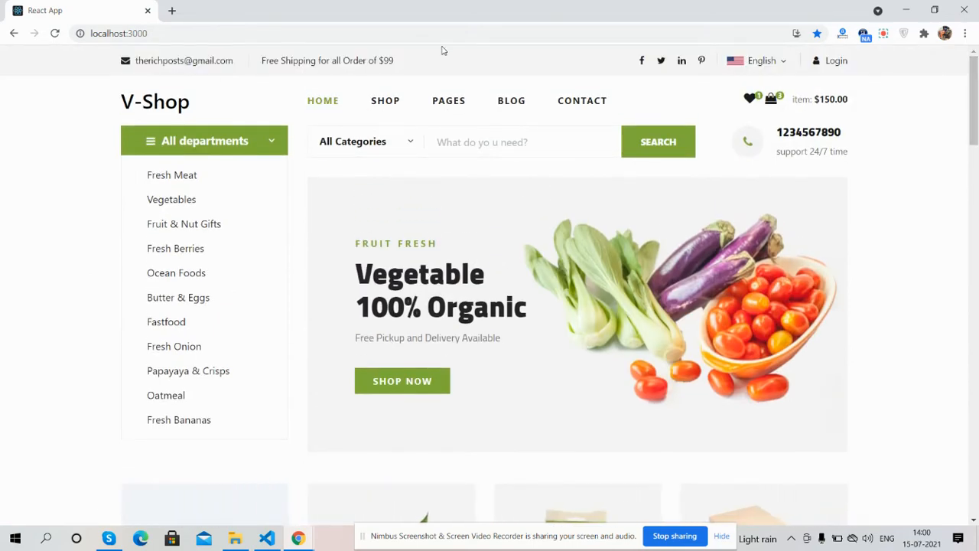
mouse_move(633, 61)
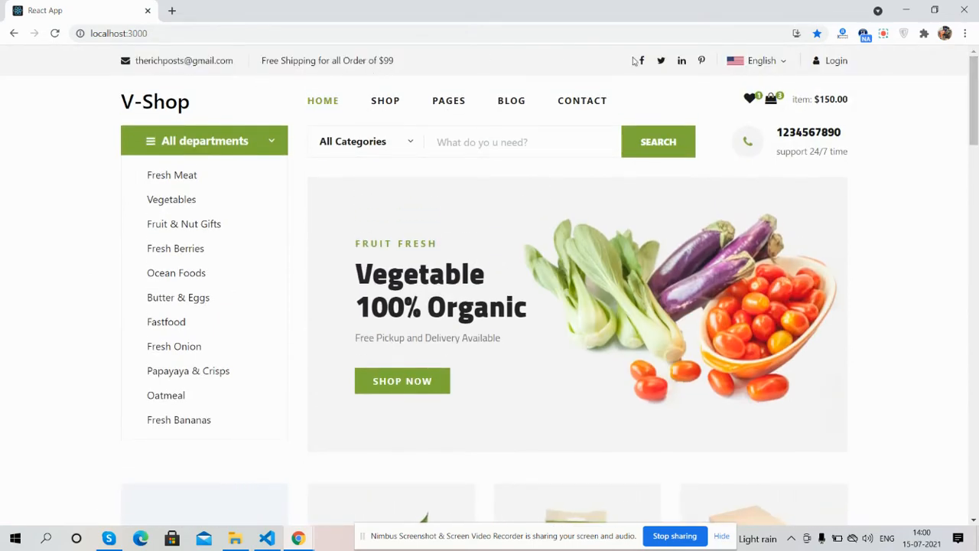
left_click(757, 60)
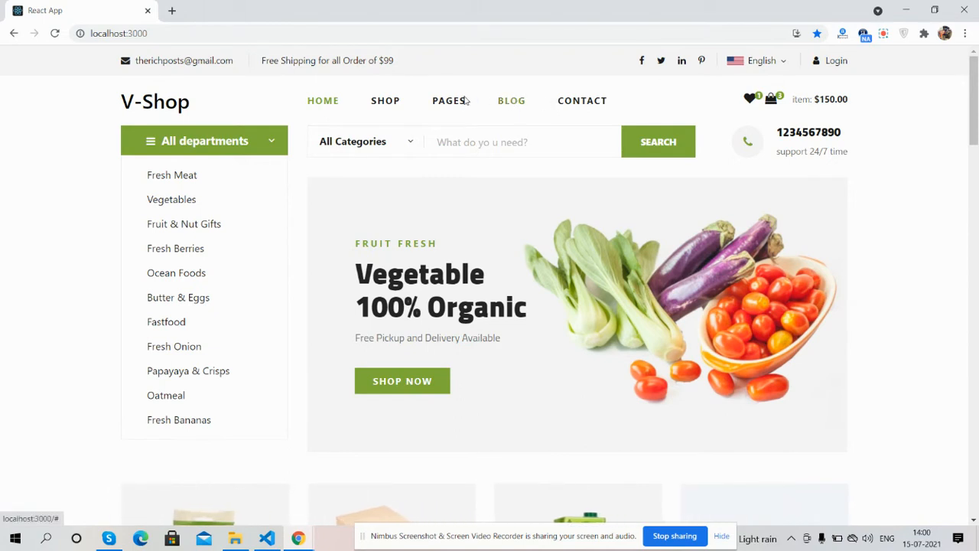
left_click(449, 100)
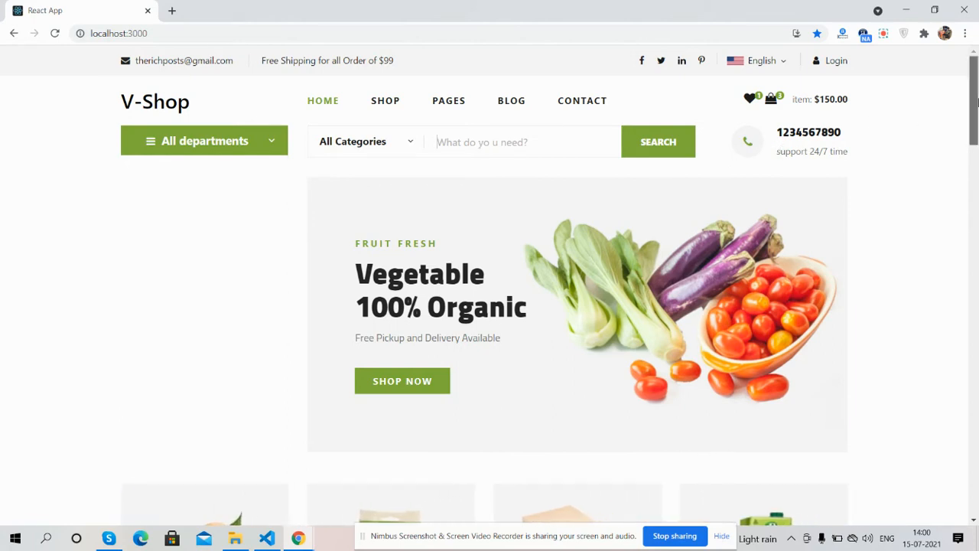
Step: Advance the category carousel forward by two positions
scroll("down", 3)
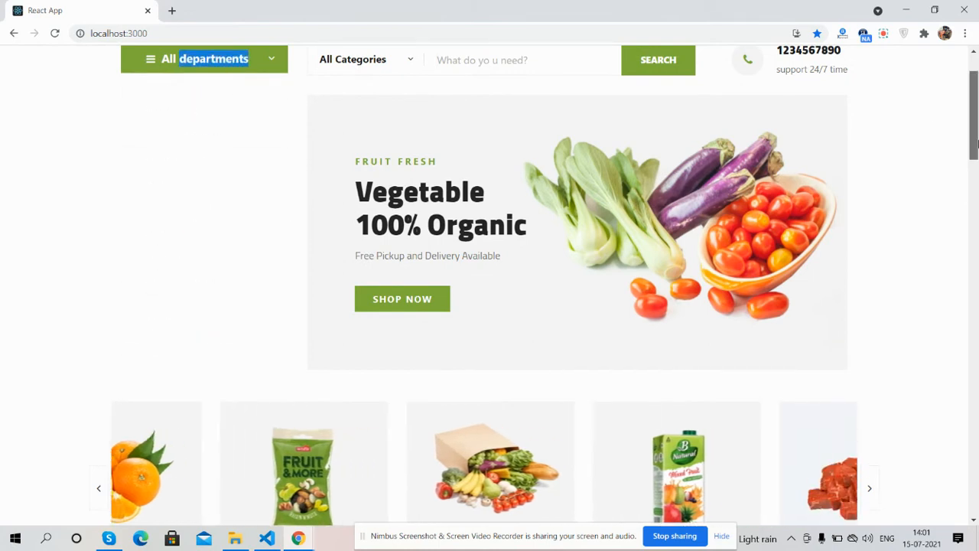
scroll("down", 3)
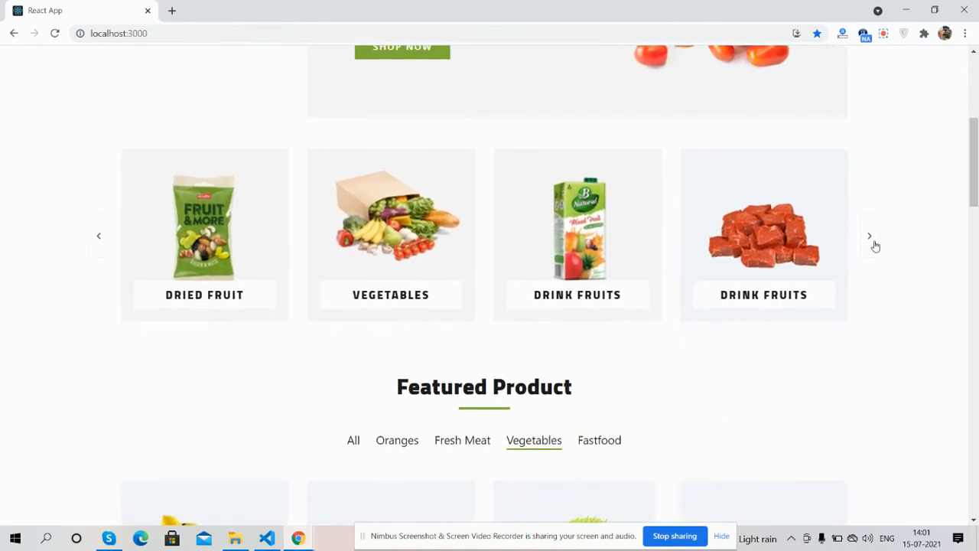
left_click(870, 236)
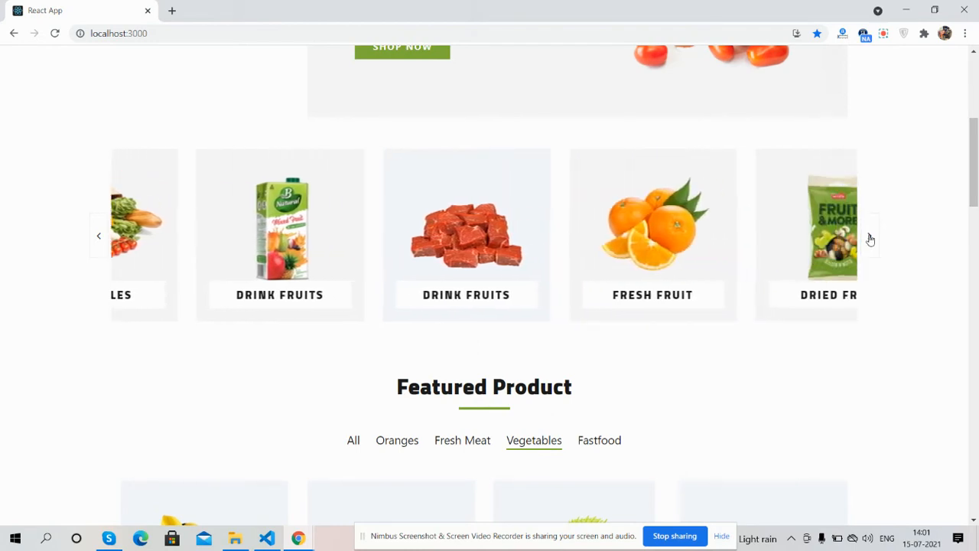
left_click(870, 234)
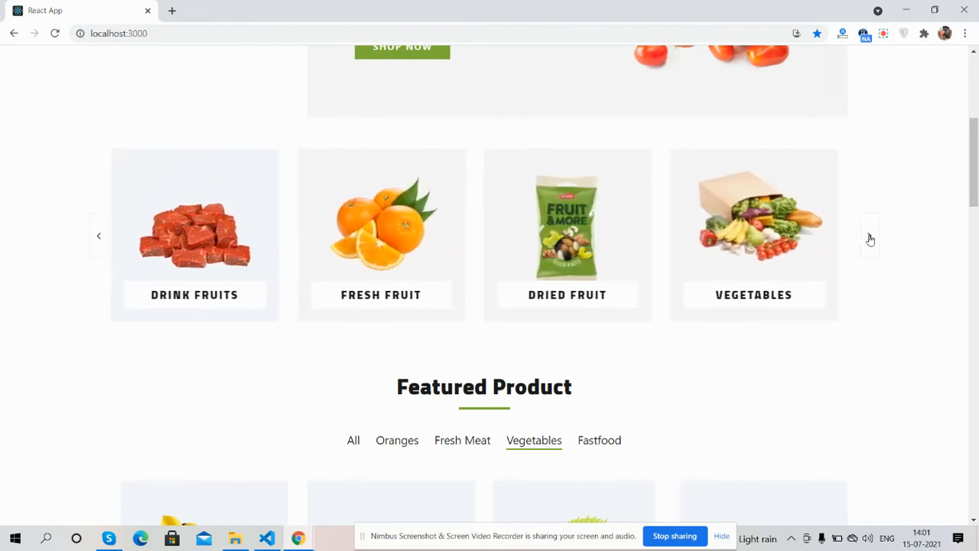
Step: Filter Featured Product by Oranges, then by Fresh Meat
scroll("down", 3)
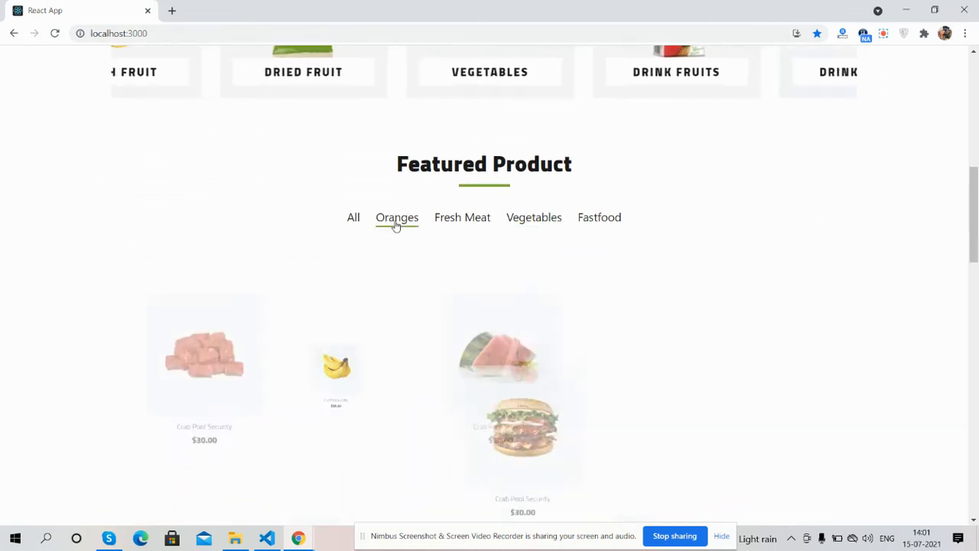
left_click(462, 217)
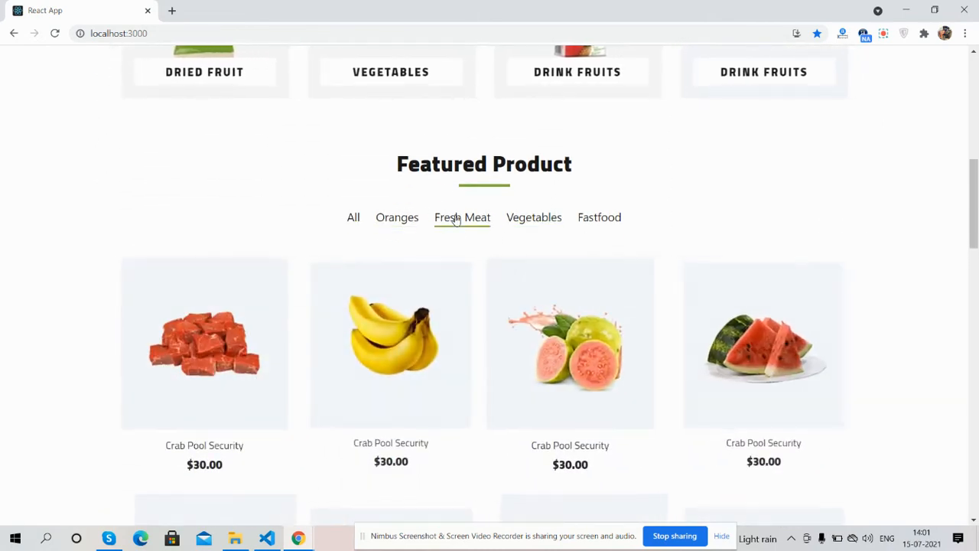
left_click(598, 217)
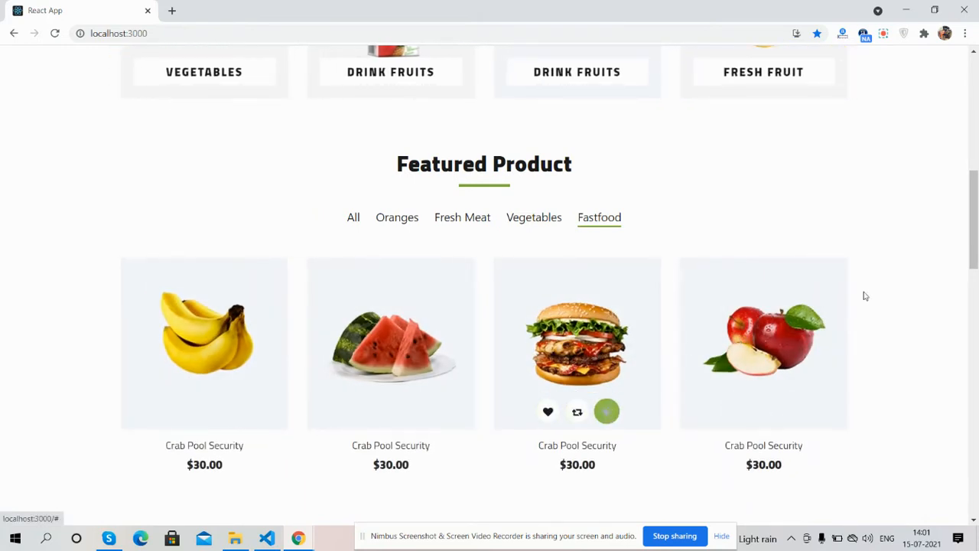
scroll("down", 3)
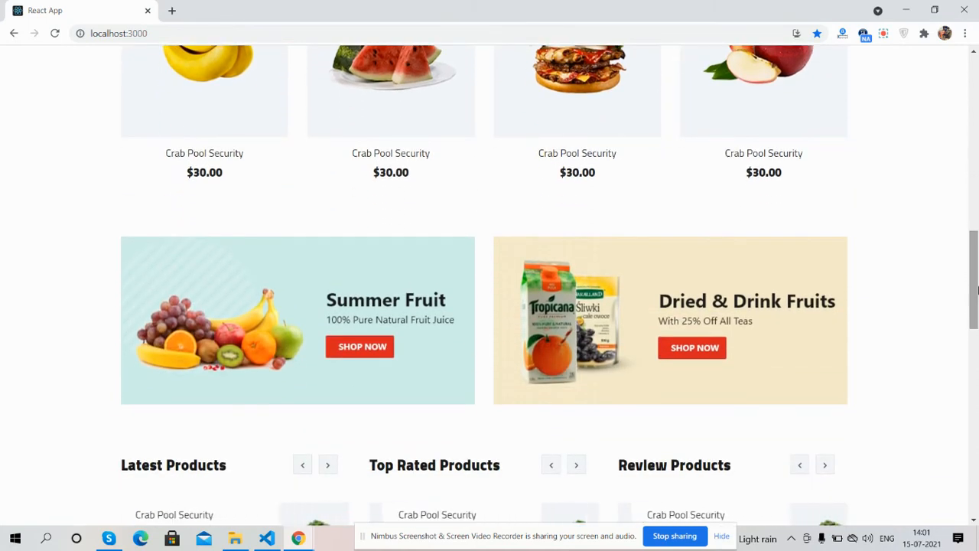
scroll("down", 3)
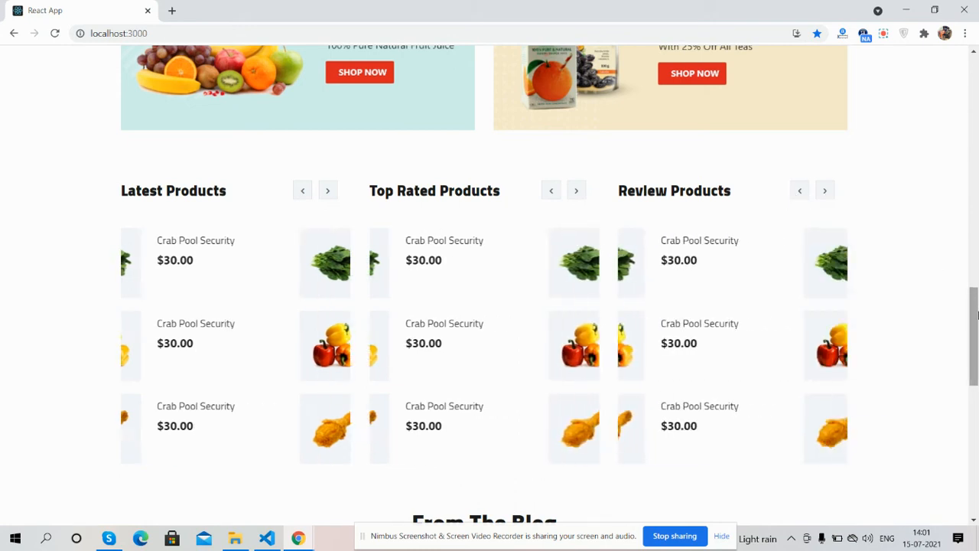
scroll("down", 3)
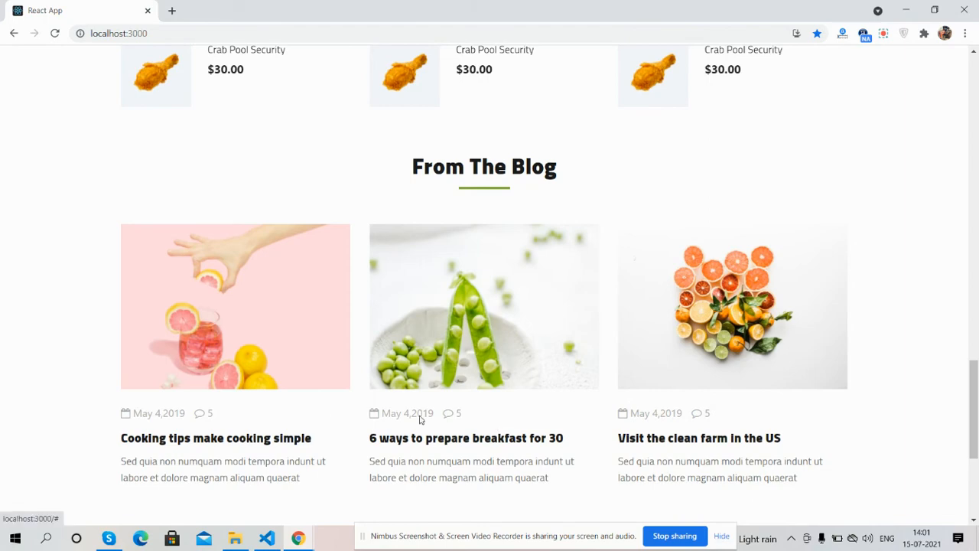
scroll("down", 3)
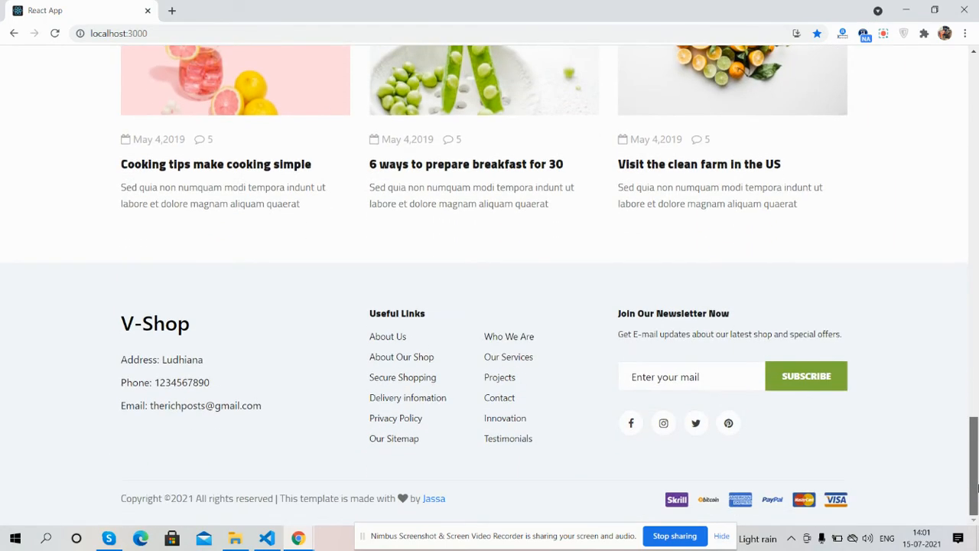
scroll("up", 3)
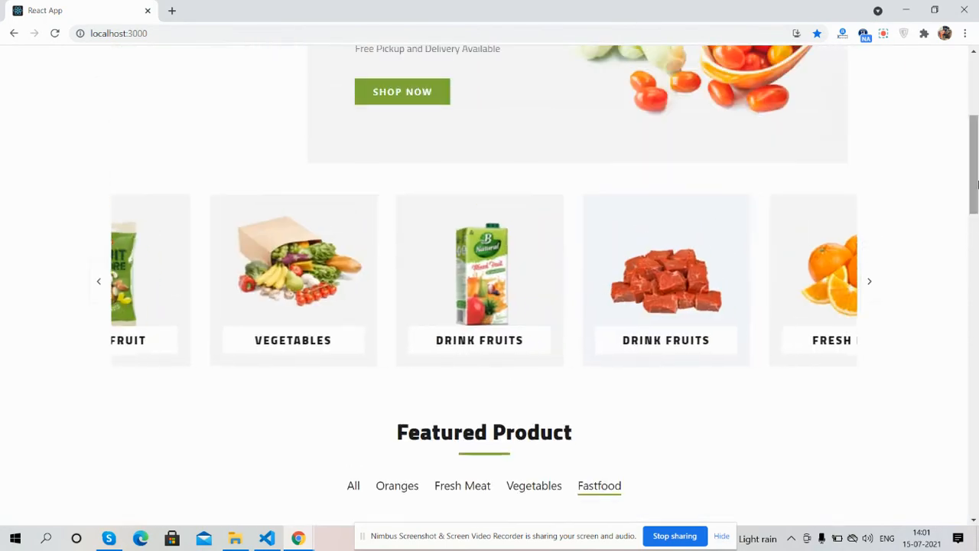
scroll("up", 3)
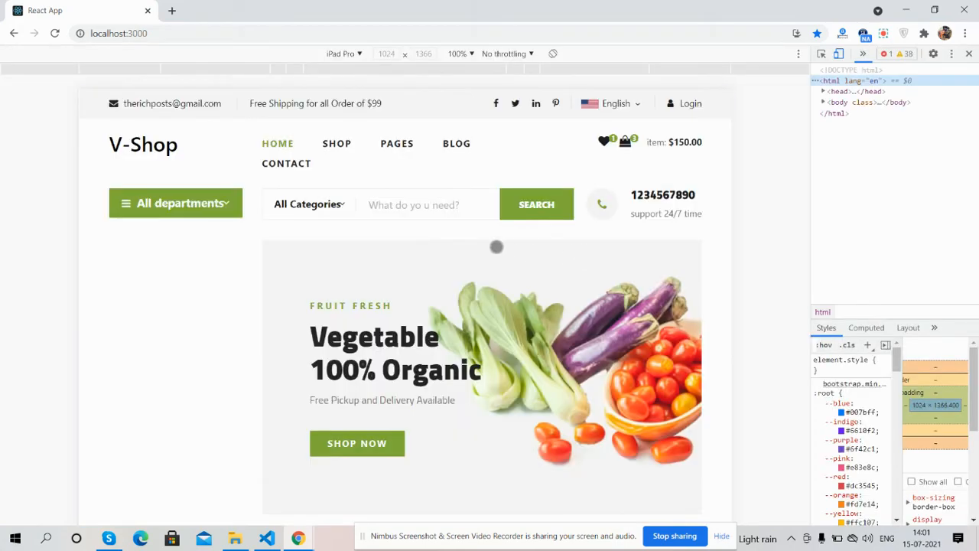
Step: Switch the device emulation to iPhone X at 100% zoom
scroll("down", 3)
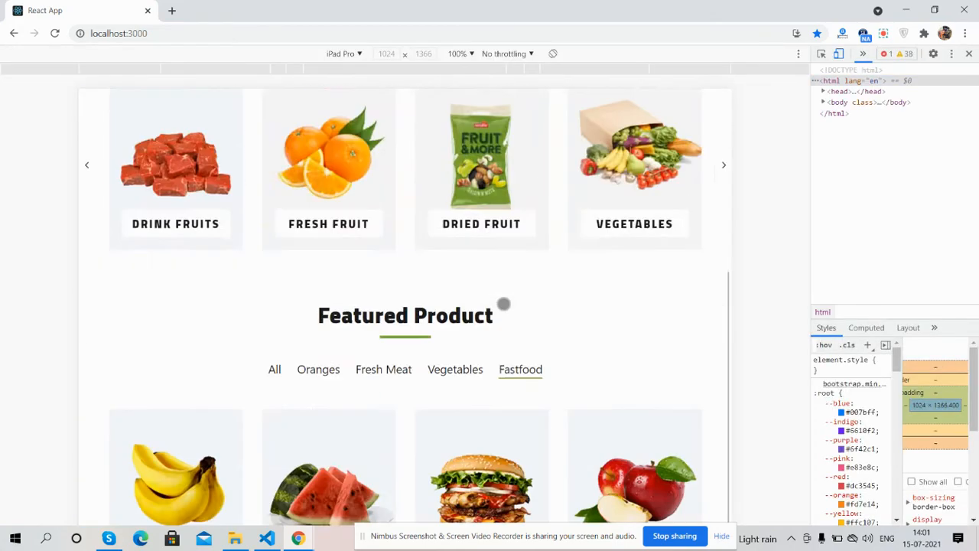
scroll("up", 3)
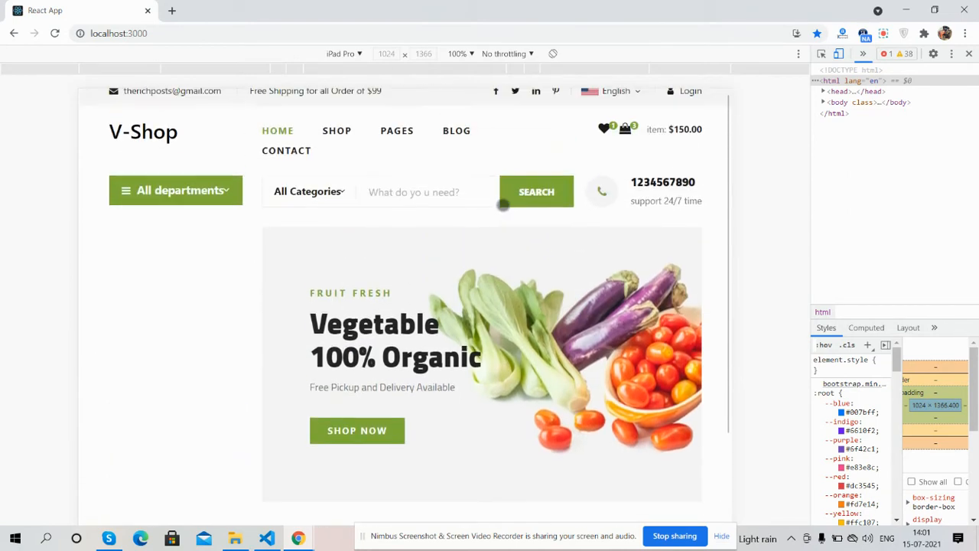
left_click(344, 54)
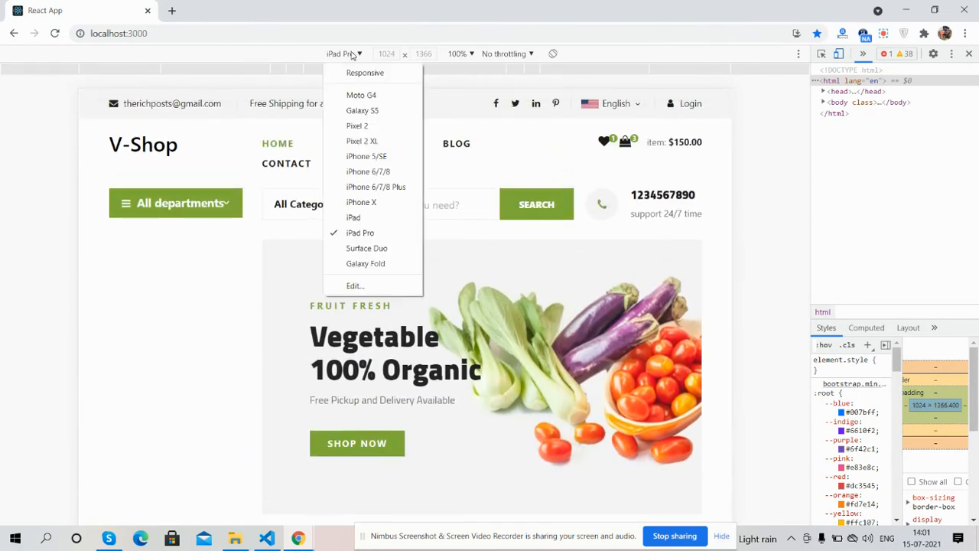
left_click(361, 202)
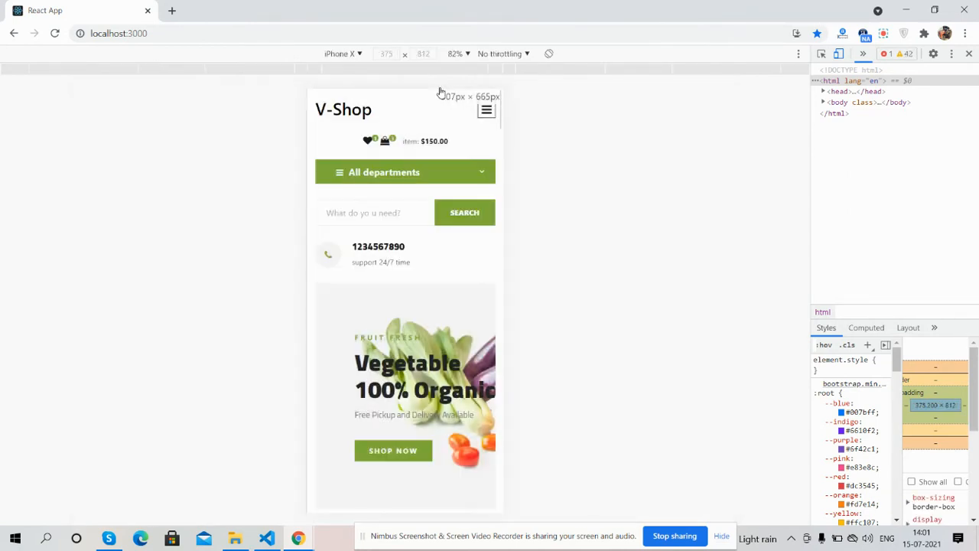
left_click(457, 53)
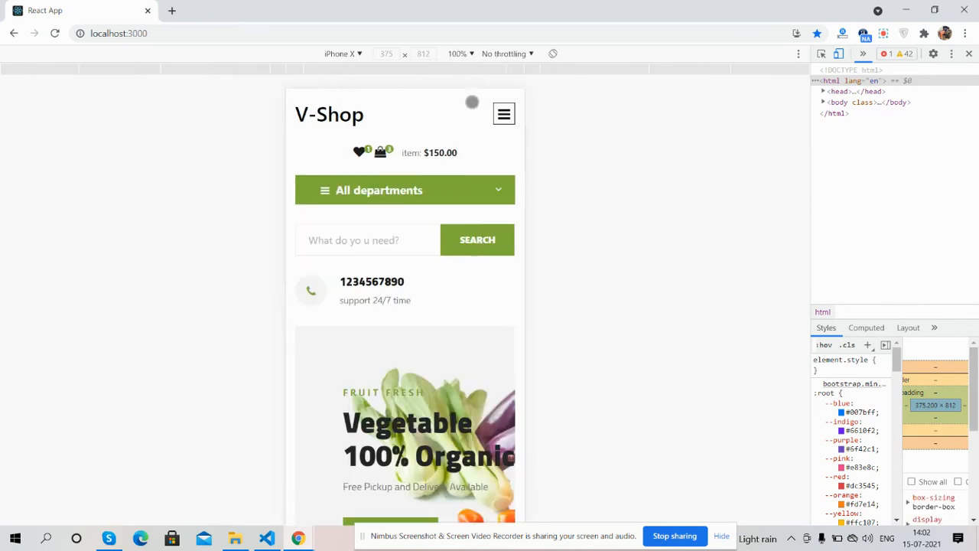
Step: Open the mobile navigation menu and scroll through the emulated page
left_click(504, 114)
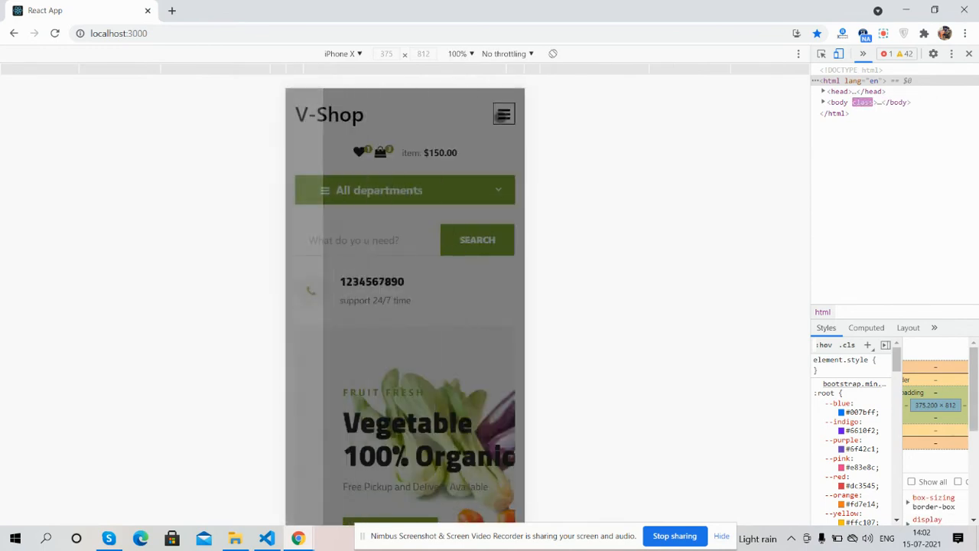
scroll("down", 3)
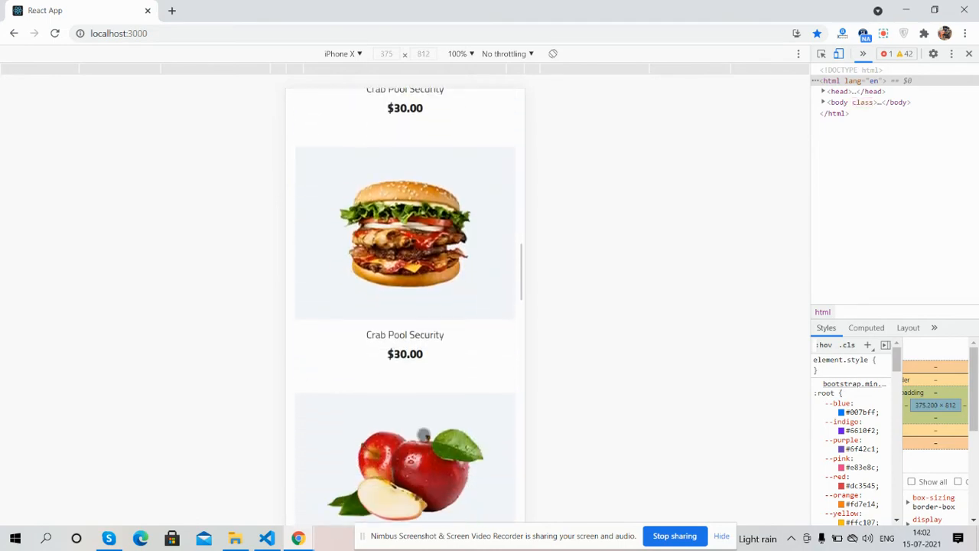
scroll("down", 3)
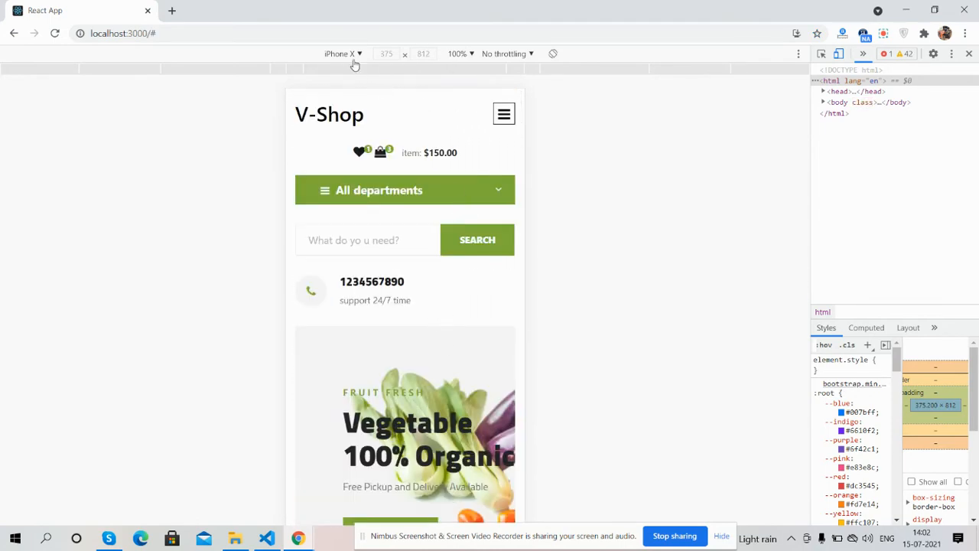
Step: Emulate a Galaxy S5, then close DevTools and expand All departments
left_click(343, 53)
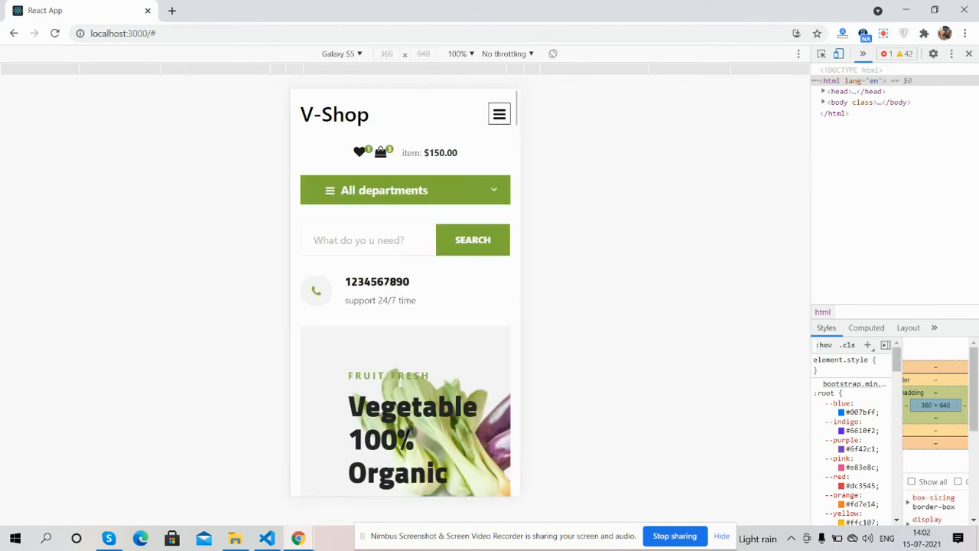
left_click(405, 190)
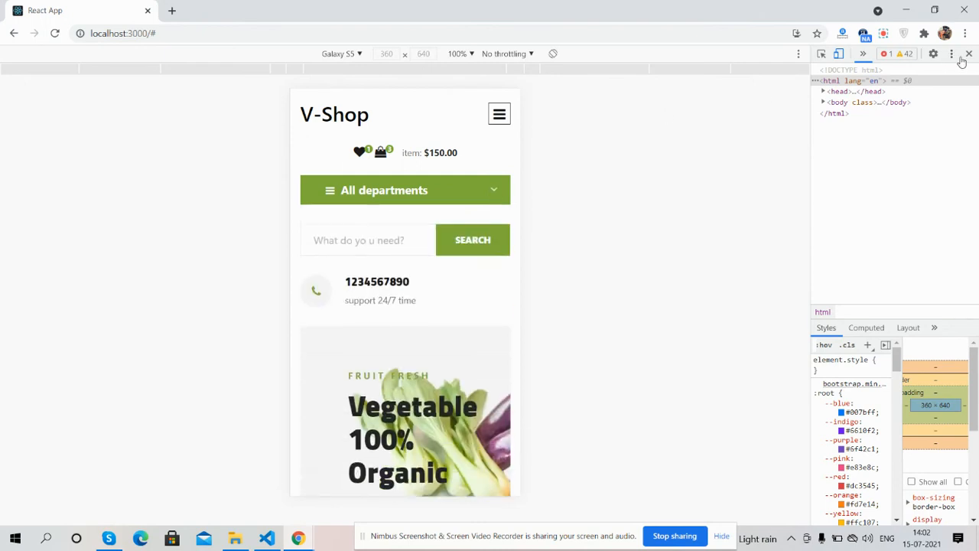
left_click(969, 53)
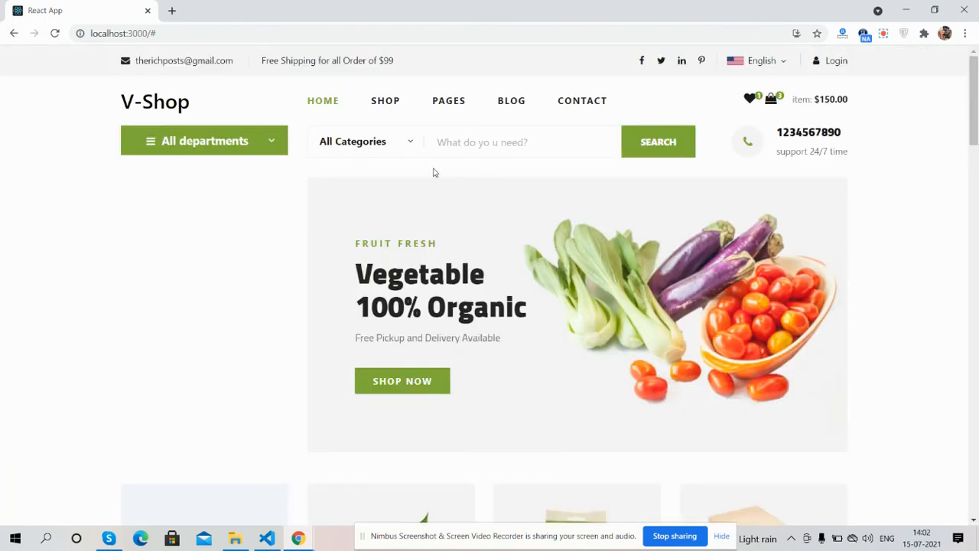
left_click(204, 141)
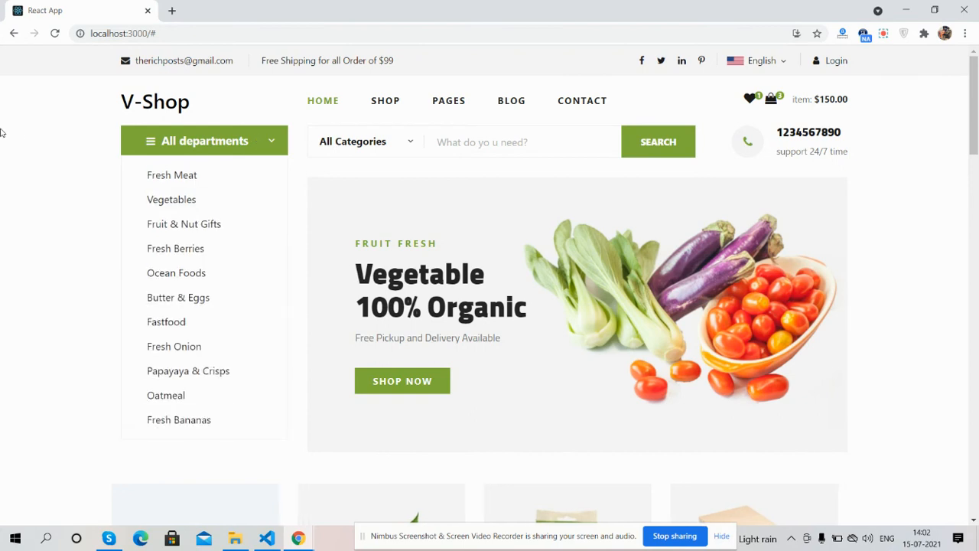